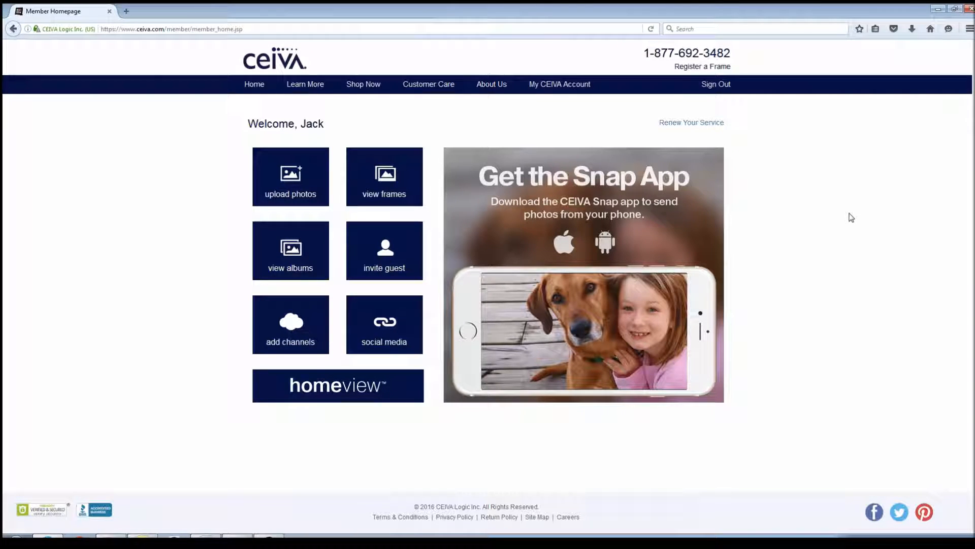
pyautogui.moveTo(812, 209)
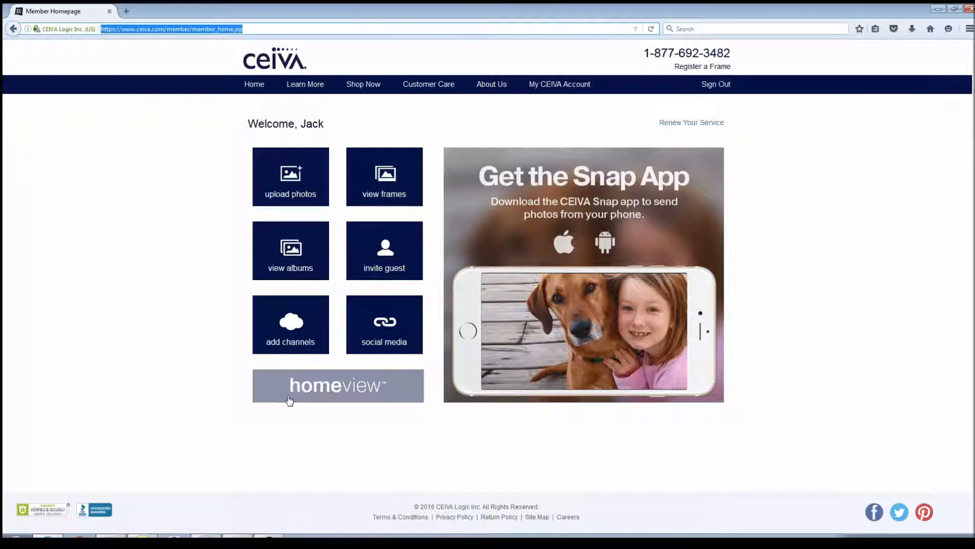
# Step: Enter HomeView from the member homepage and look over the electricity, thermostat, summary and water cards
pyautogui.click(337, 385)
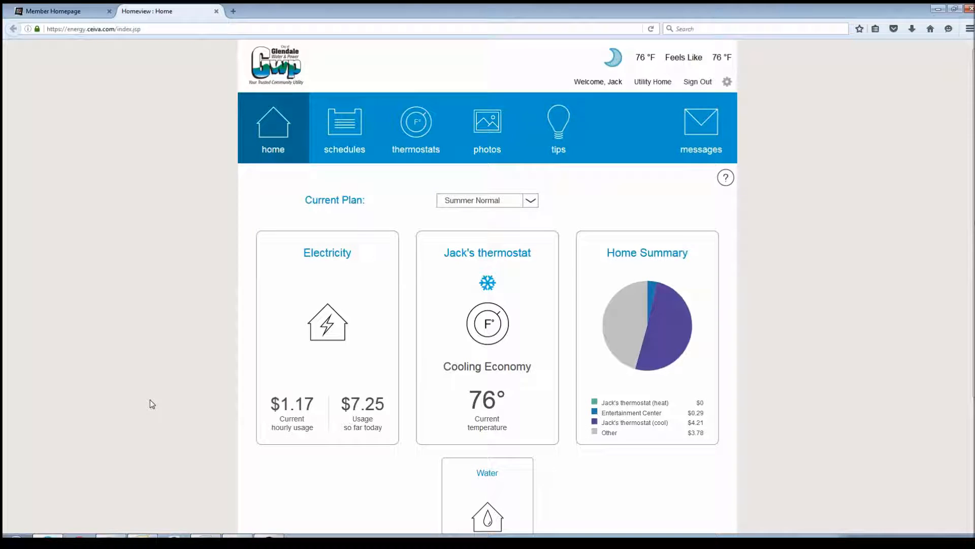
pyautogui.moveTo(256, 433)
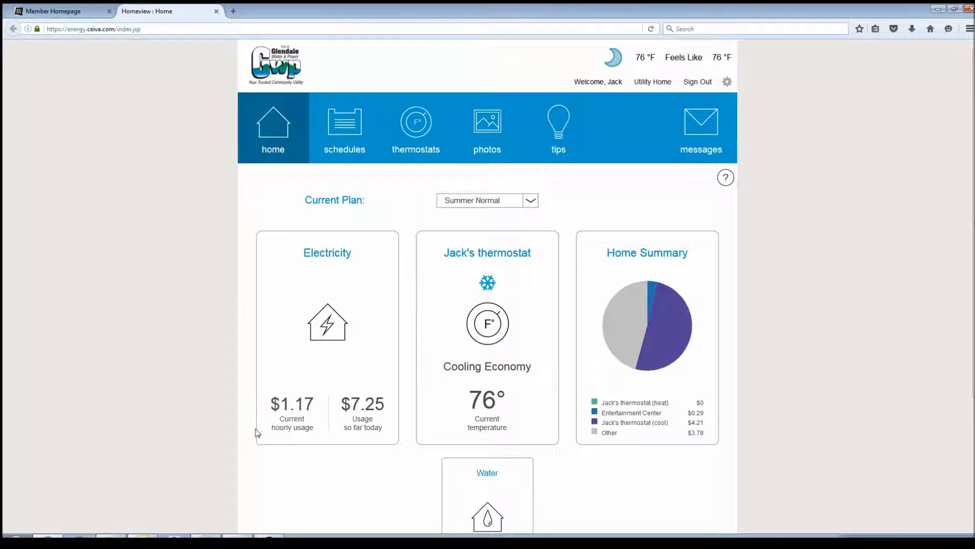
pyautogui.moveTo(335, 431)
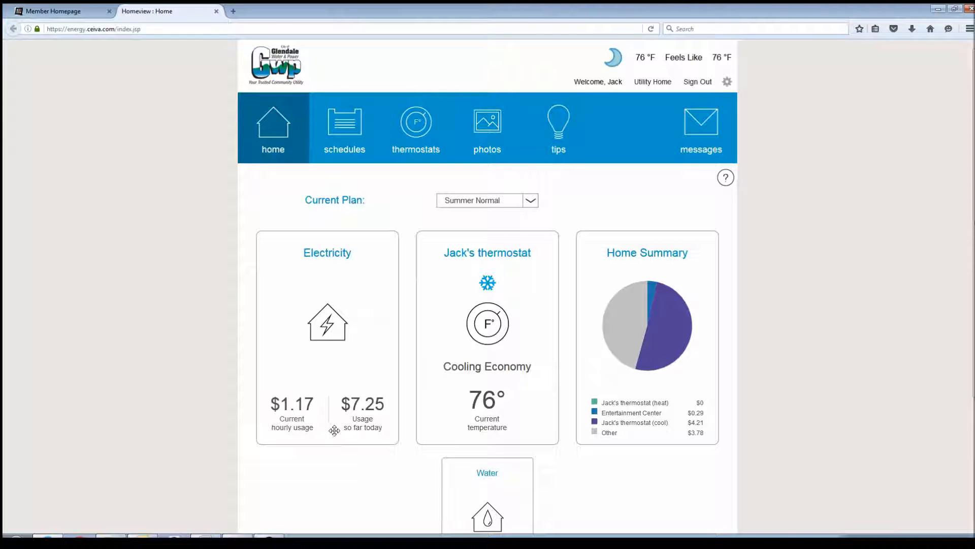
pyautogui.moveTo(404, 409)
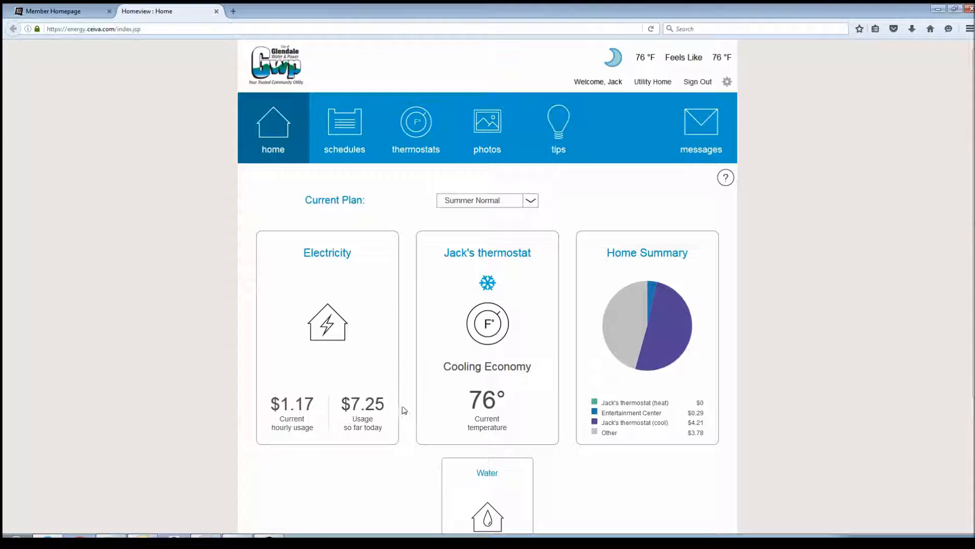
pyautogui.scroll(-3)
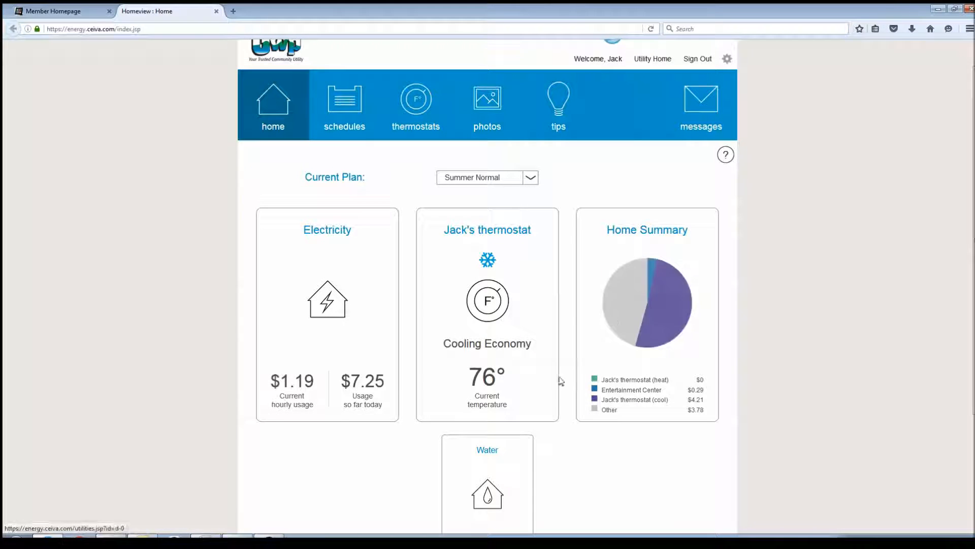
pyautogui.scroll(-3)
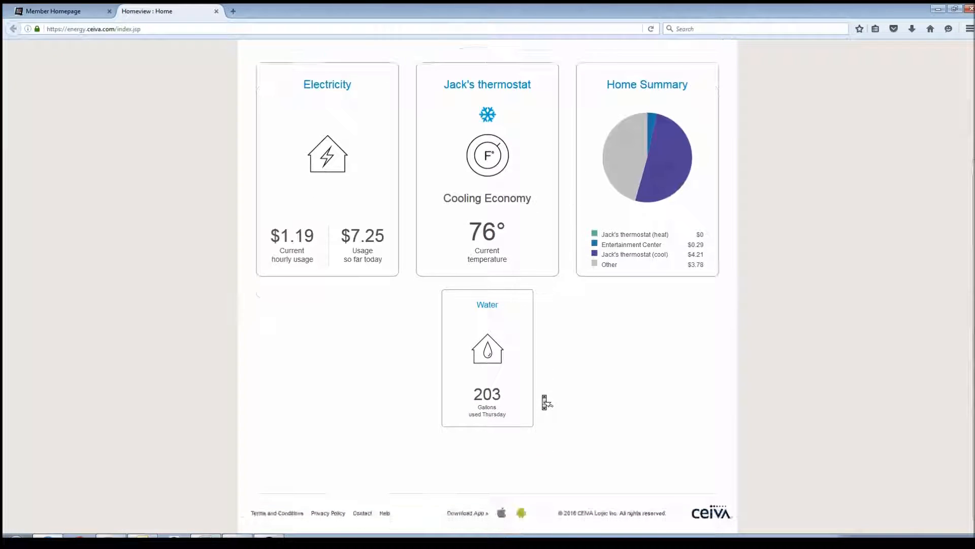
pyautogui.scroll(3)
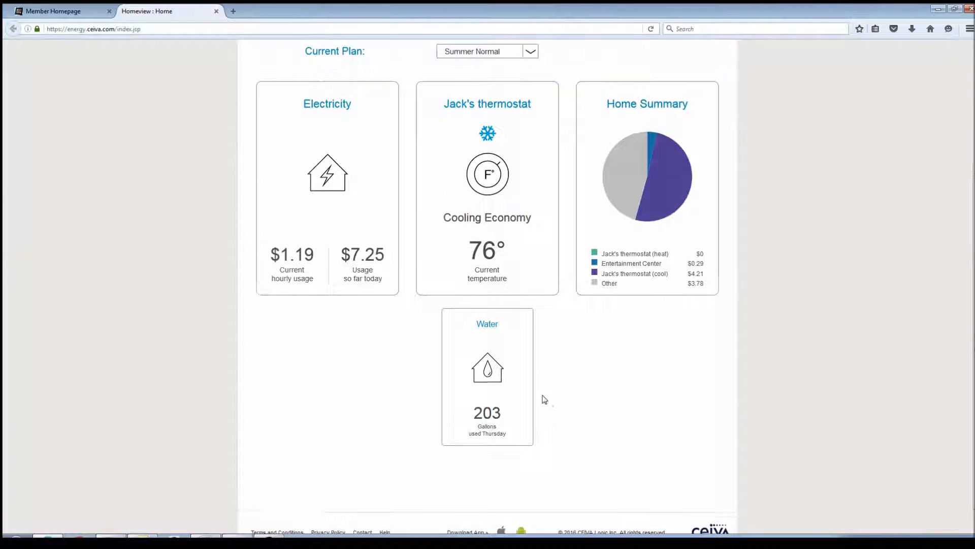
pyautogui.scroll(3)
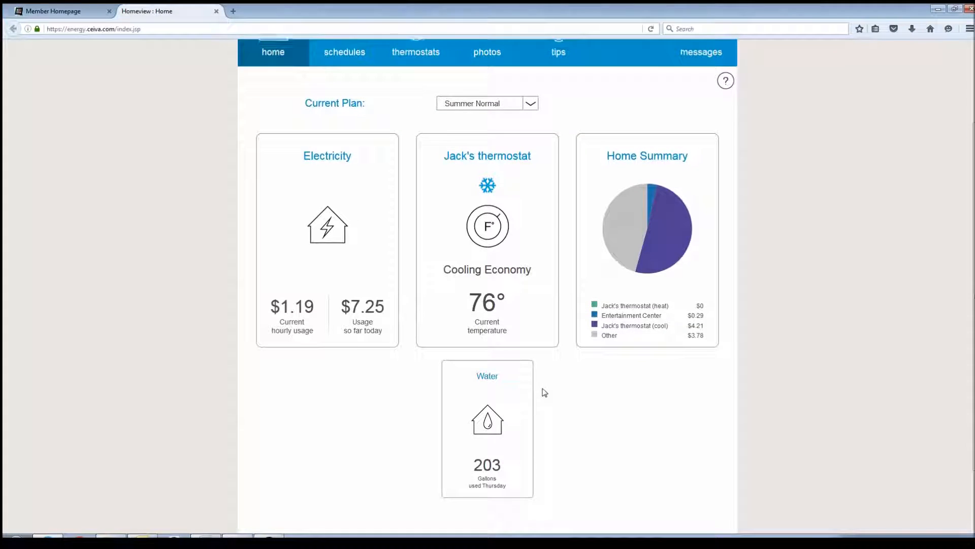
pyautogui.scroll(3)
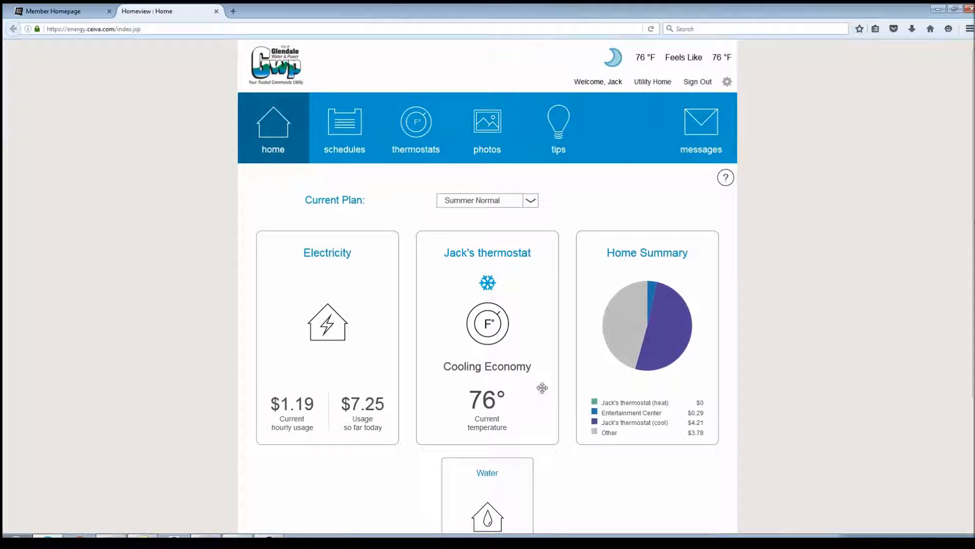
pyautogui.moveTo(336, 326)
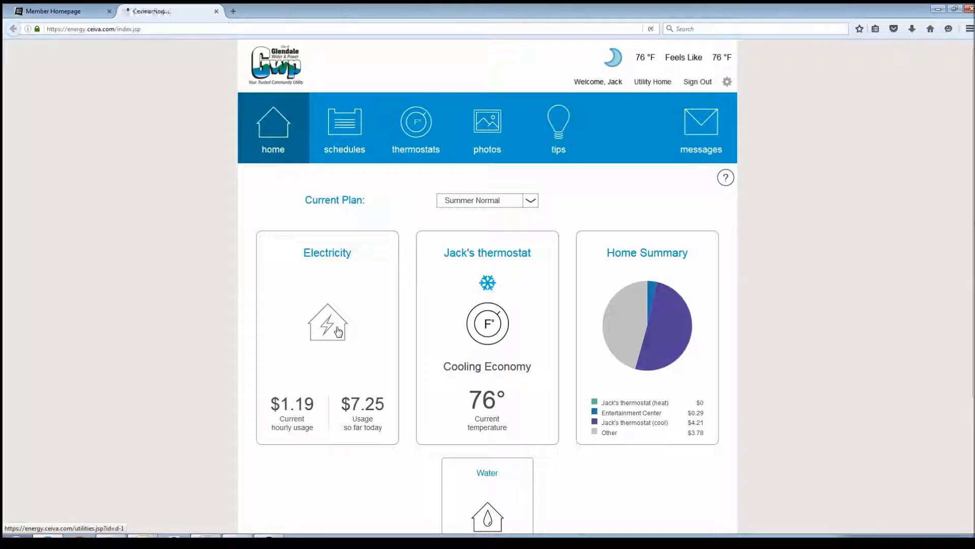
# Step: View Electricity details: $8.19 daily average, $280 monthly estimate and the $68 eight-day chart
pyautogui.click(326, 323)
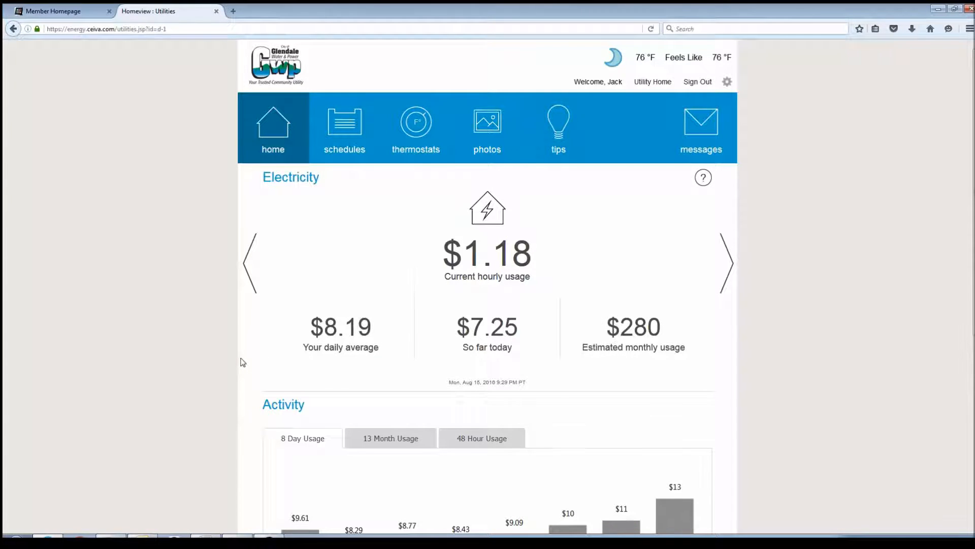
pyautogui.scroll(-3)
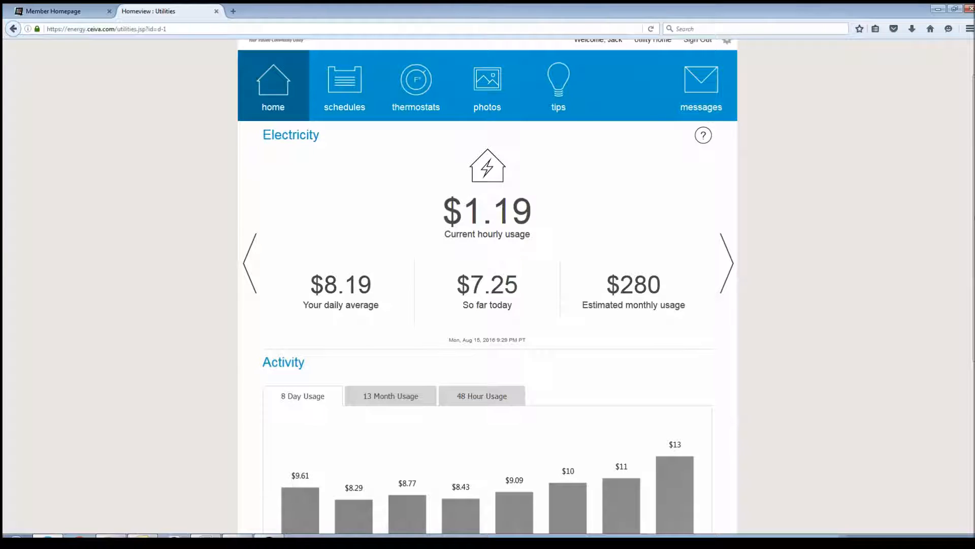
pyautogui.scroll(-3)
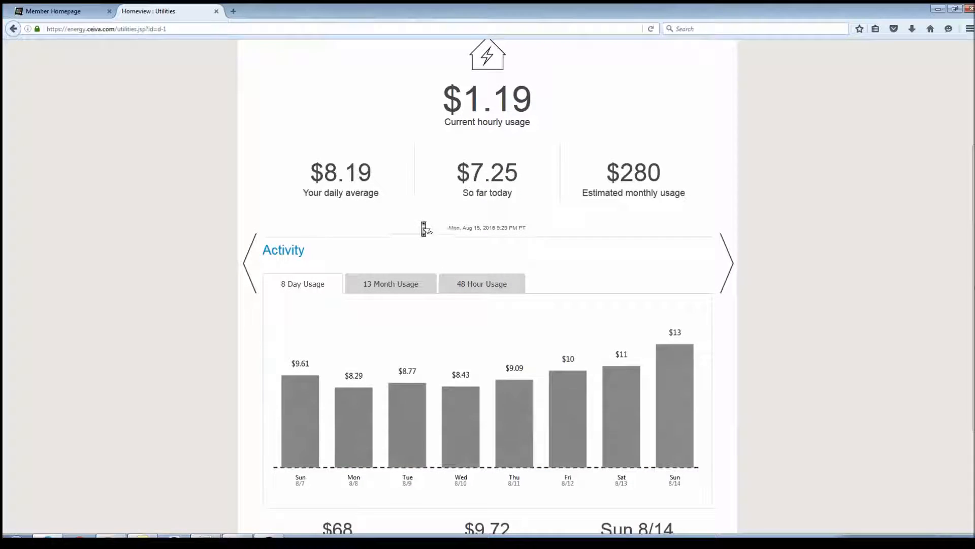
pyautogui.scroll(-3)
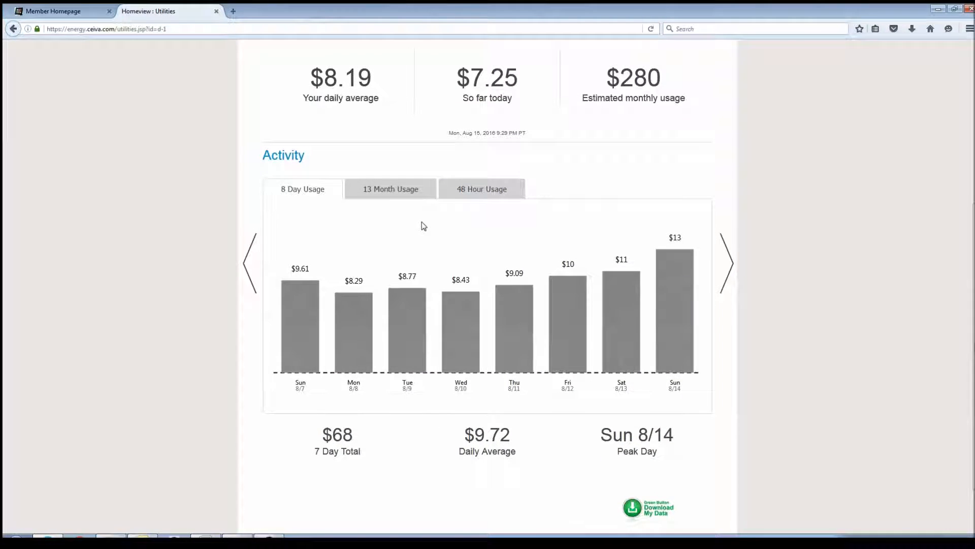
pyautogui.click(390, 189)
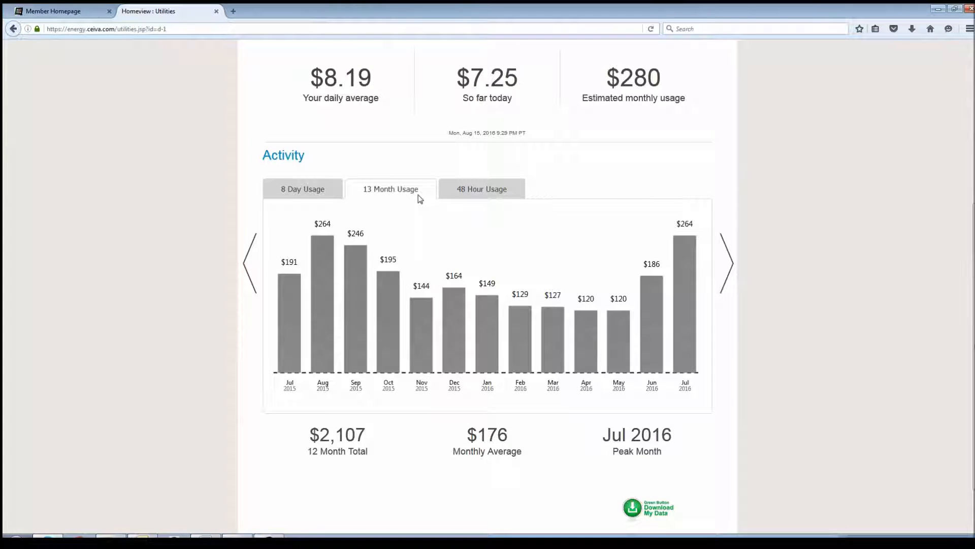
pyautogui.click(480, 189)
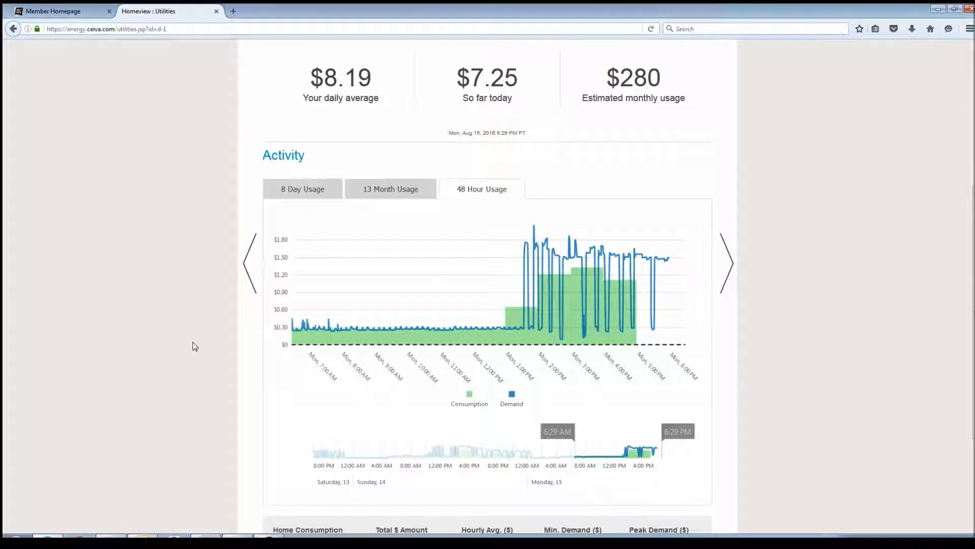
pyautogui.scroll(-3)
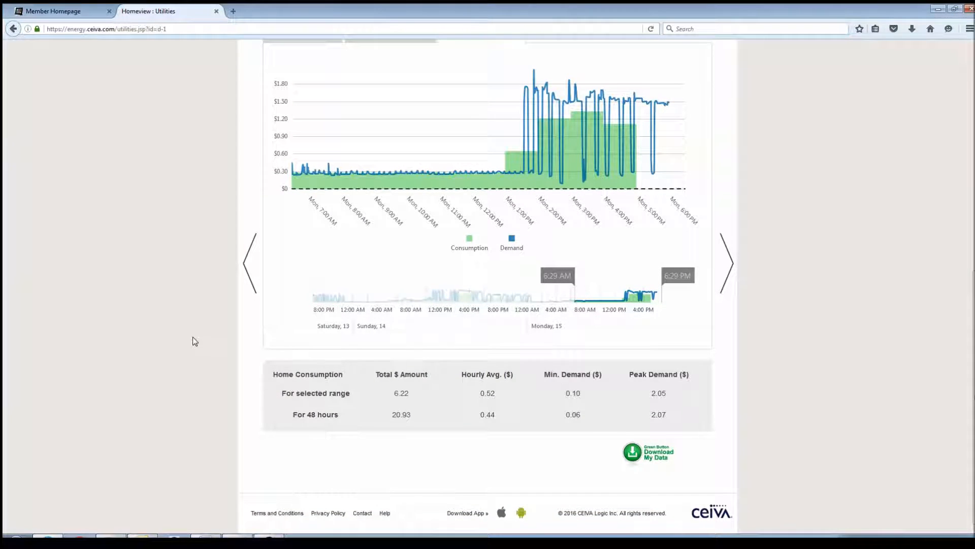
pyautogui.scroll(3)
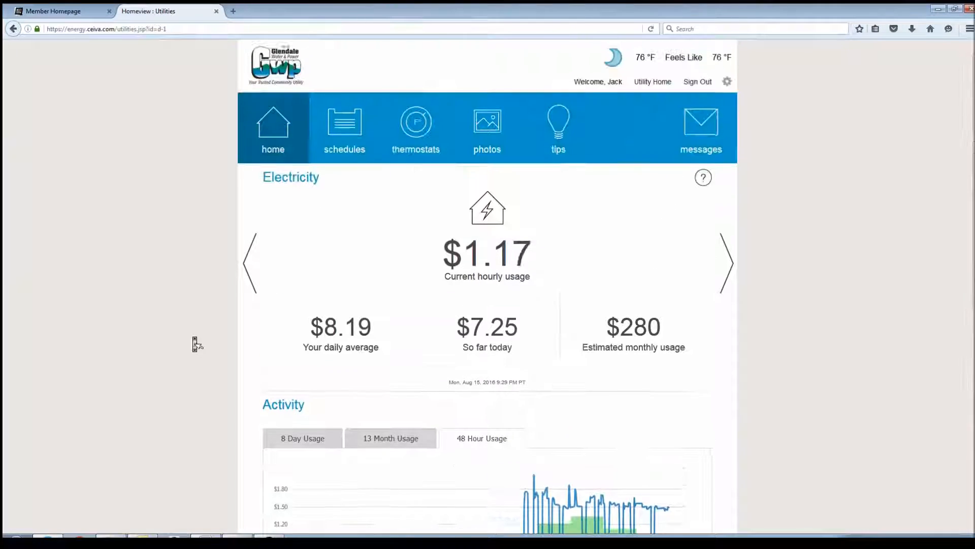
# Step: Return to the home dashboard with its four usage cards
pyautogui.click(273, 128)
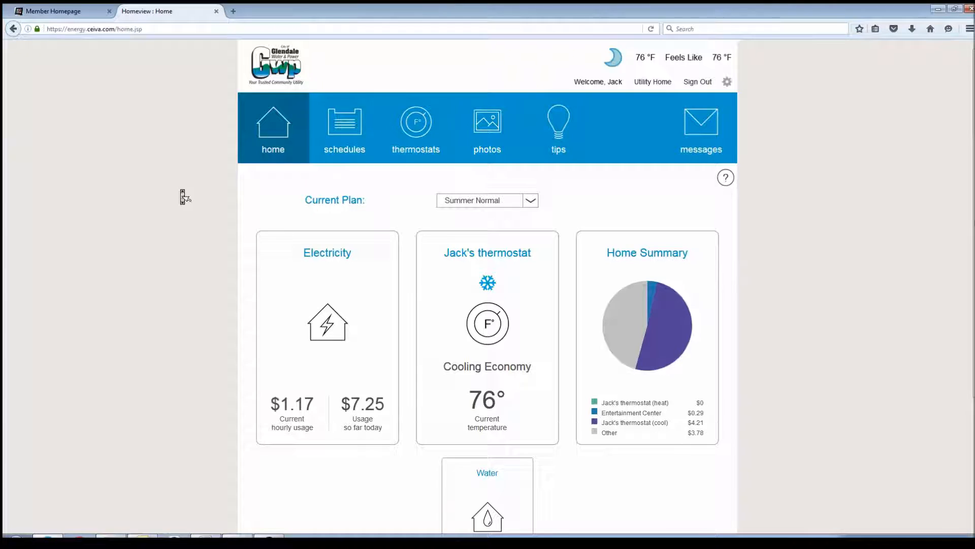
pyautogui.scroll(-3)
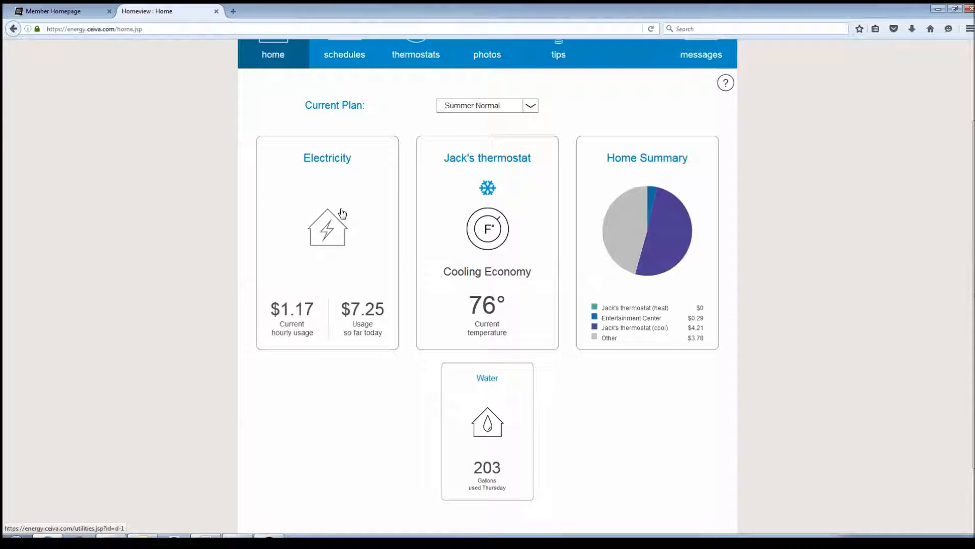
pyautogui.moveTo(477, 265)
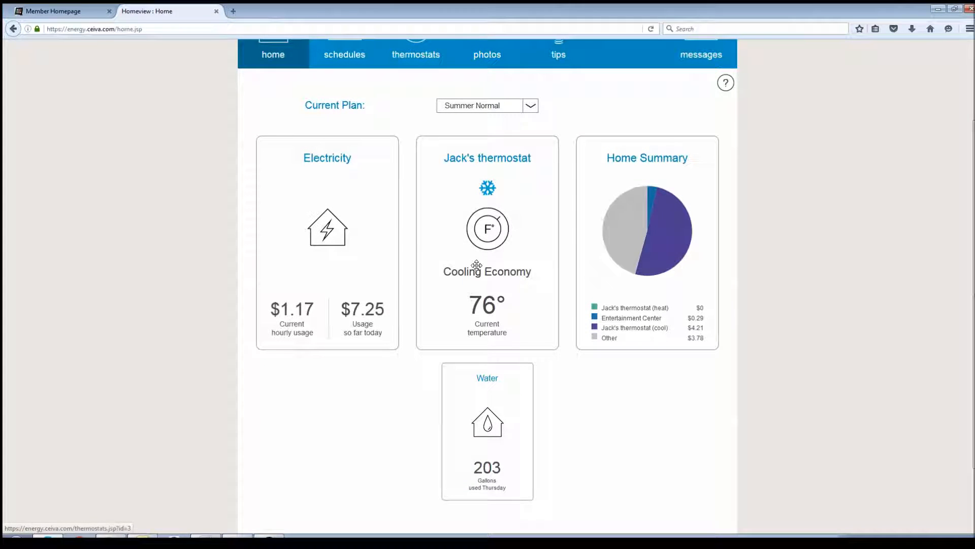
# Step: View Water details: 203 gallons Thursday and the 2,526-gallon eight-day chart
pyautogui.click(487, 431)
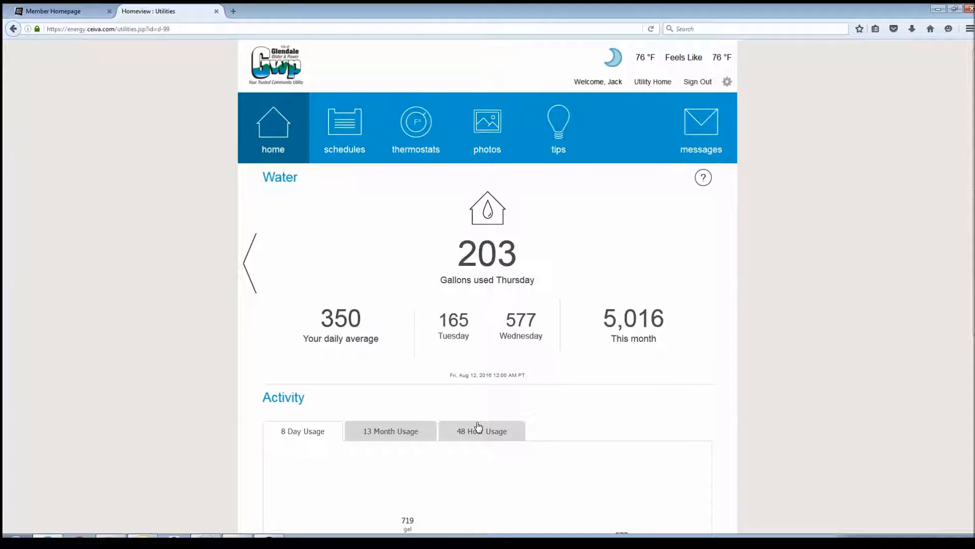
pyautogui.moveTo(443, 223)
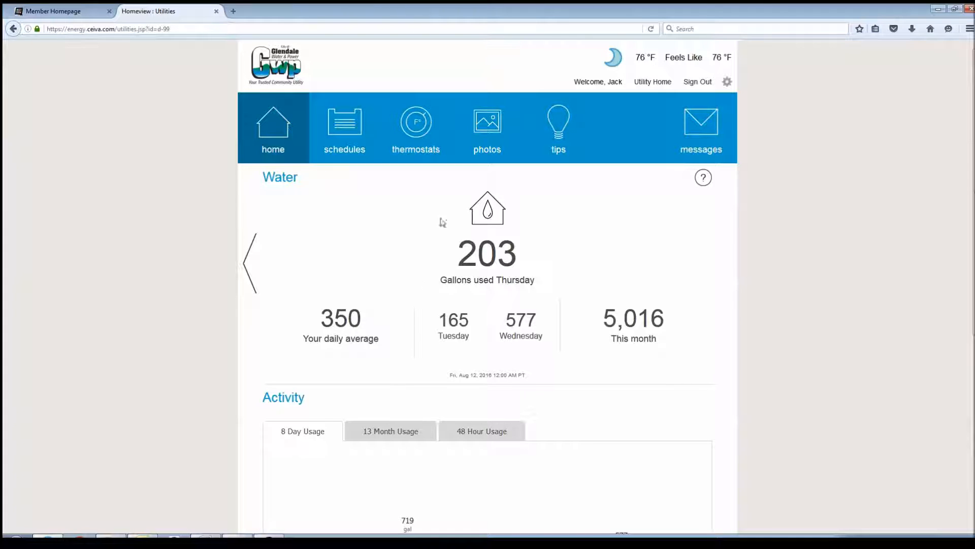
pyautogui.moveTo(561, 265)
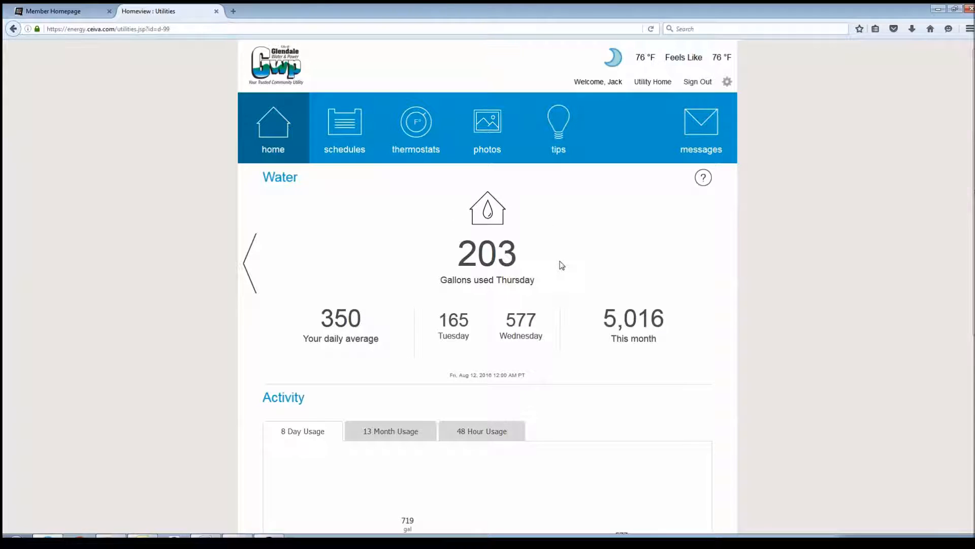
pyautogui.scroll(-3)
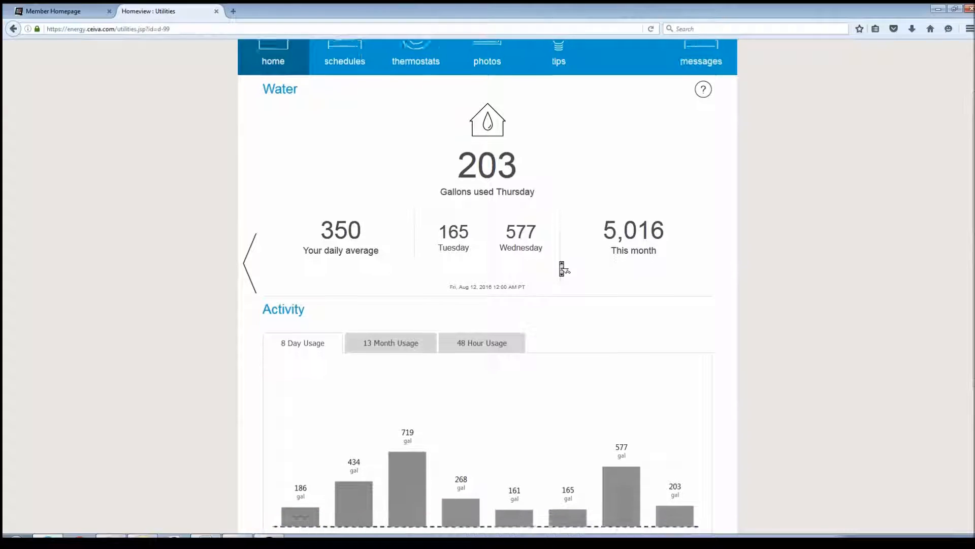
pyautogui.scroll(-3)
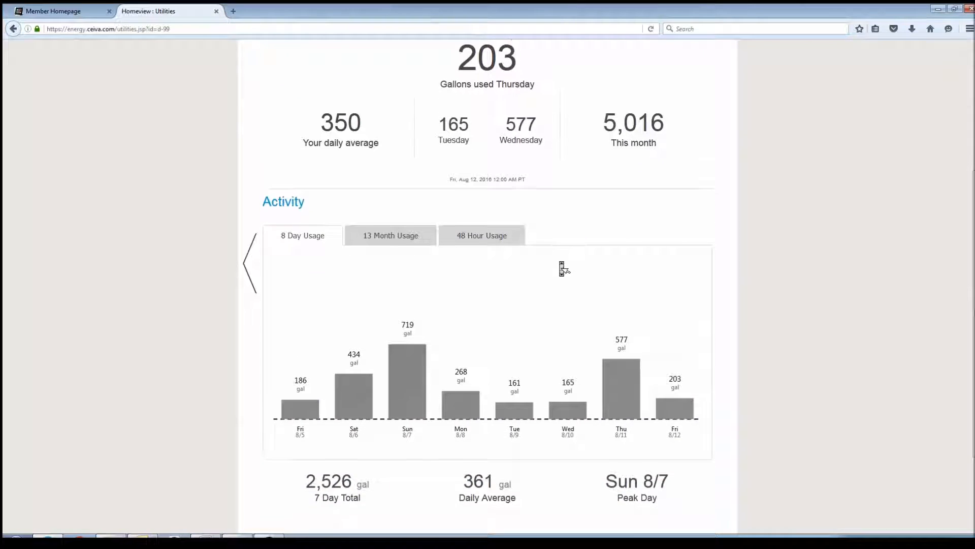
pyautogui.scroll(-3)
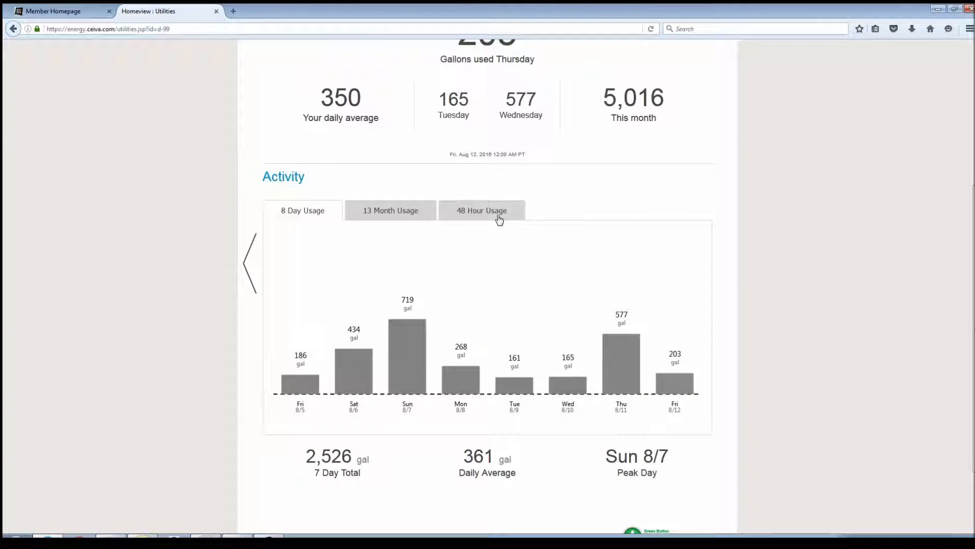
# Step: Switch the water chart to 48 Hour Usage, then 13 Month Usage peaking at 25,284 gallons
pyautogui.click(481, 210)
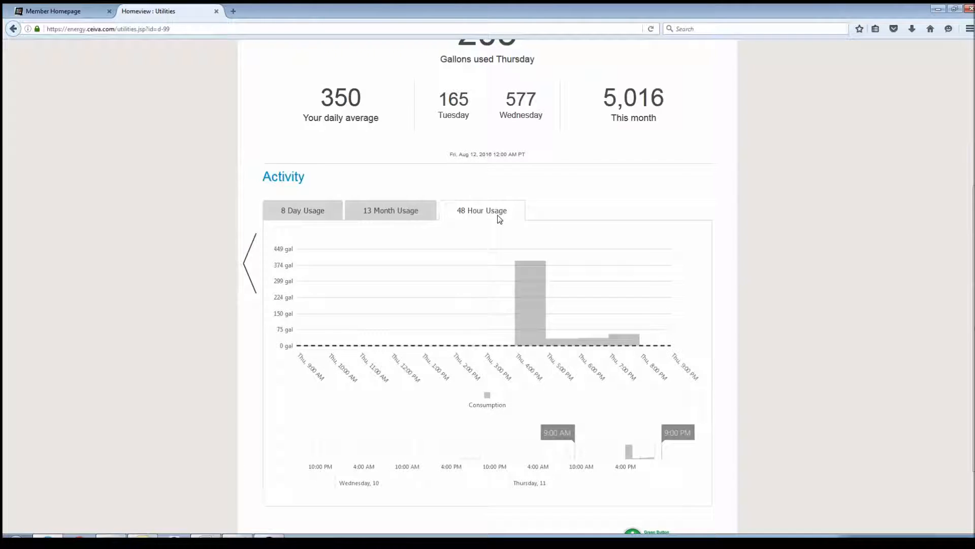
pyautogui.moveTo(542, 252)
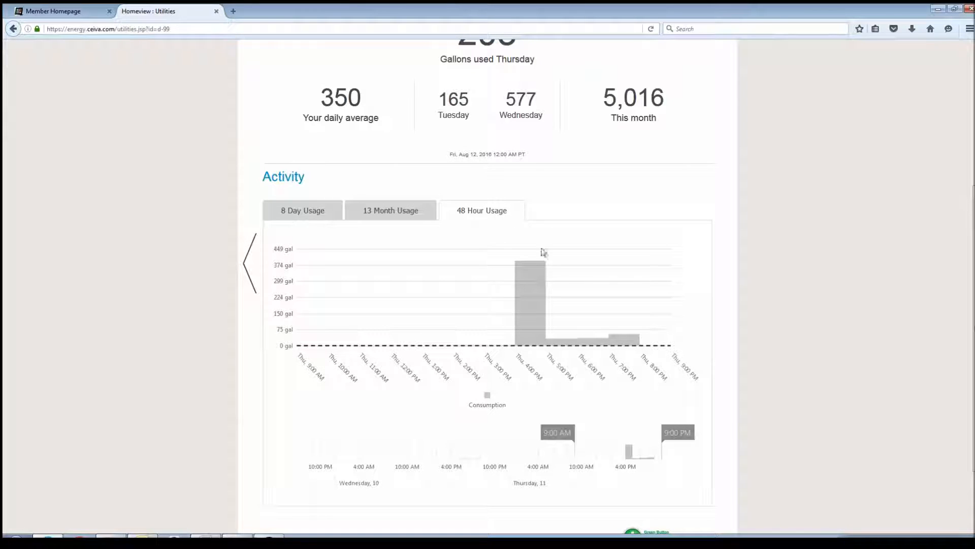
pyautogui.scroll(-3)
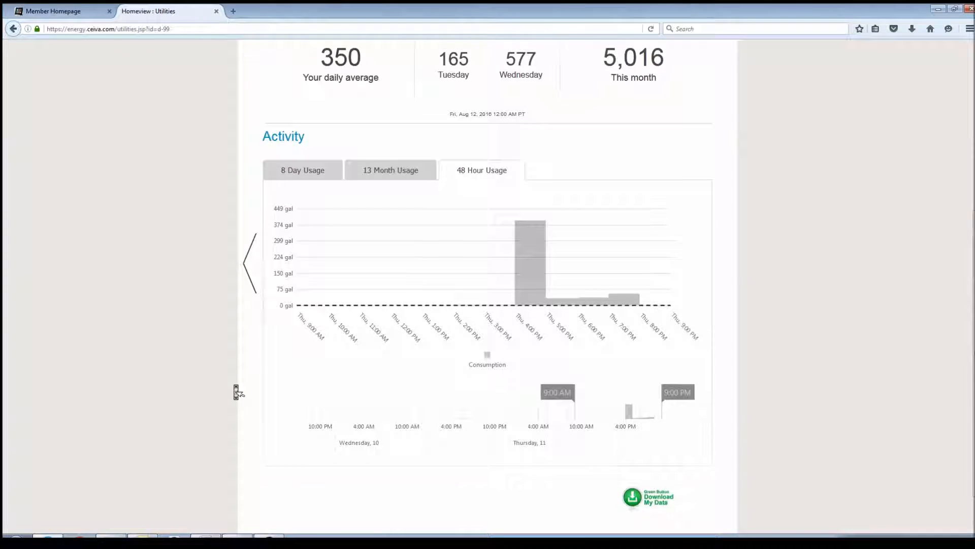
pyautogui.click(390, 169)
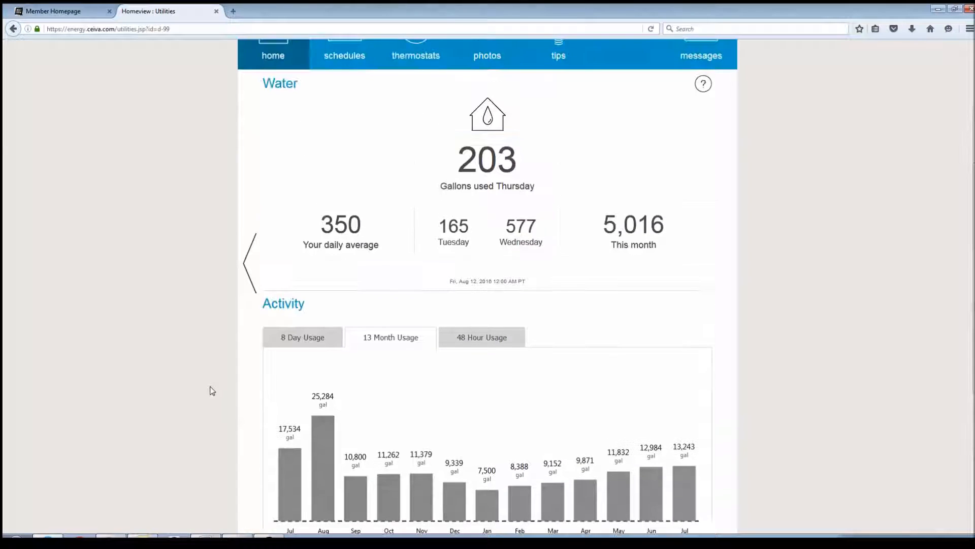
pyautogui.scroll(3)
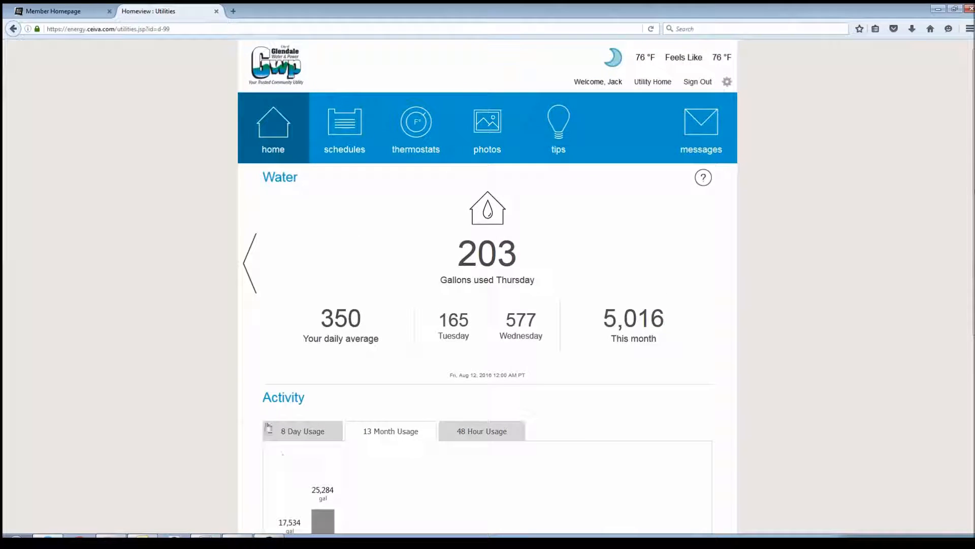